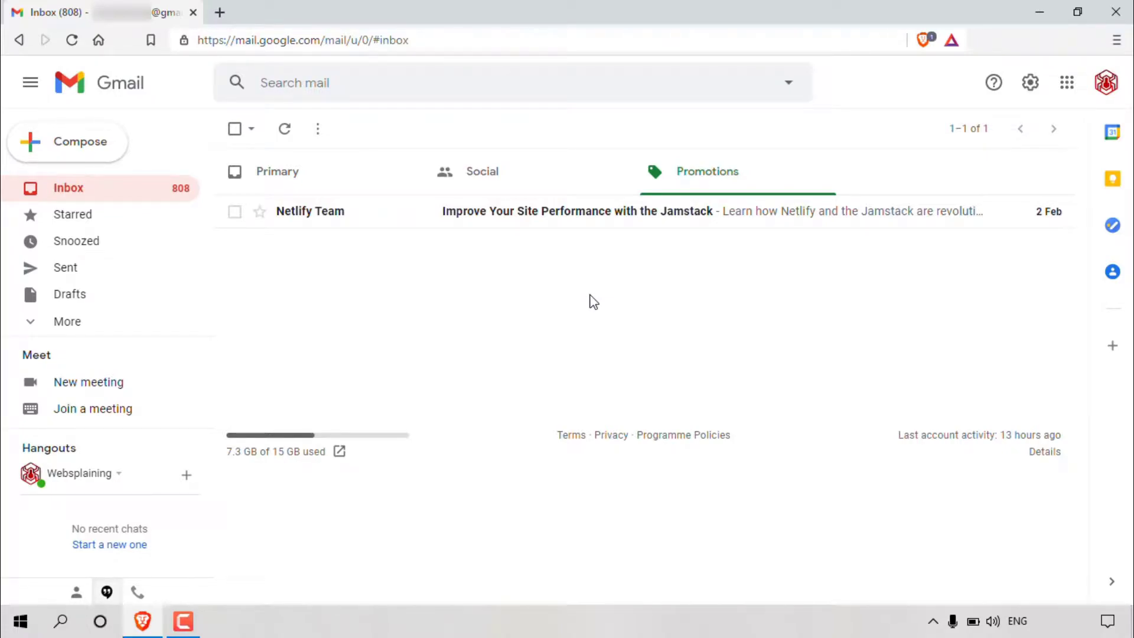
Step: Open the Netlify Team email 'Improve Your Site Performance with the Jamstack' from Promotions
click(456, 40)
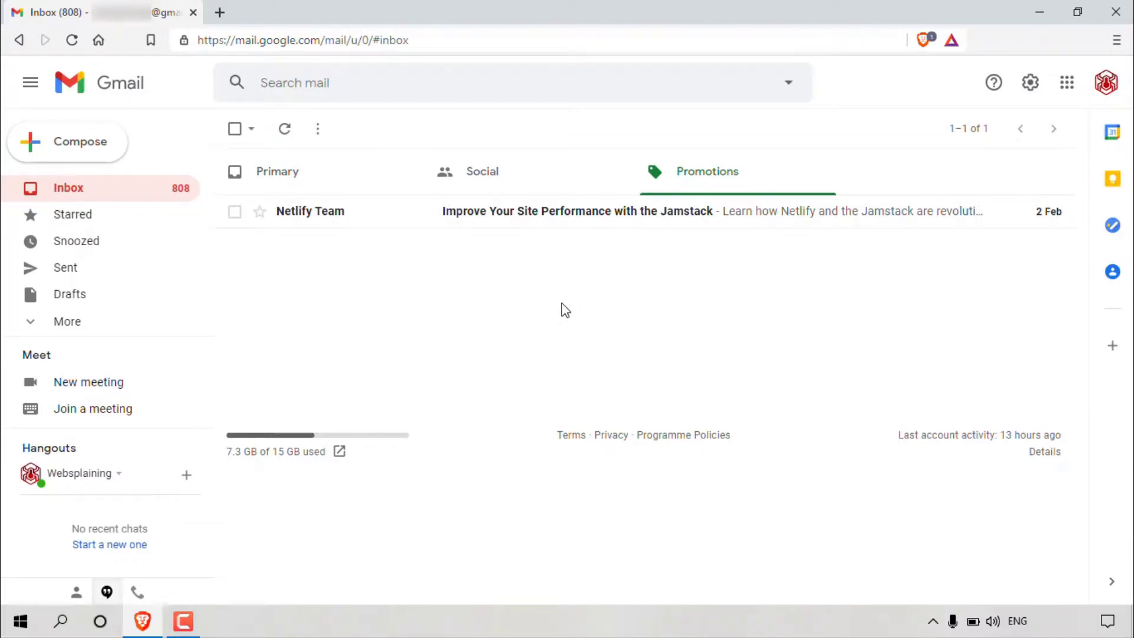
mouse_move(972, 129)
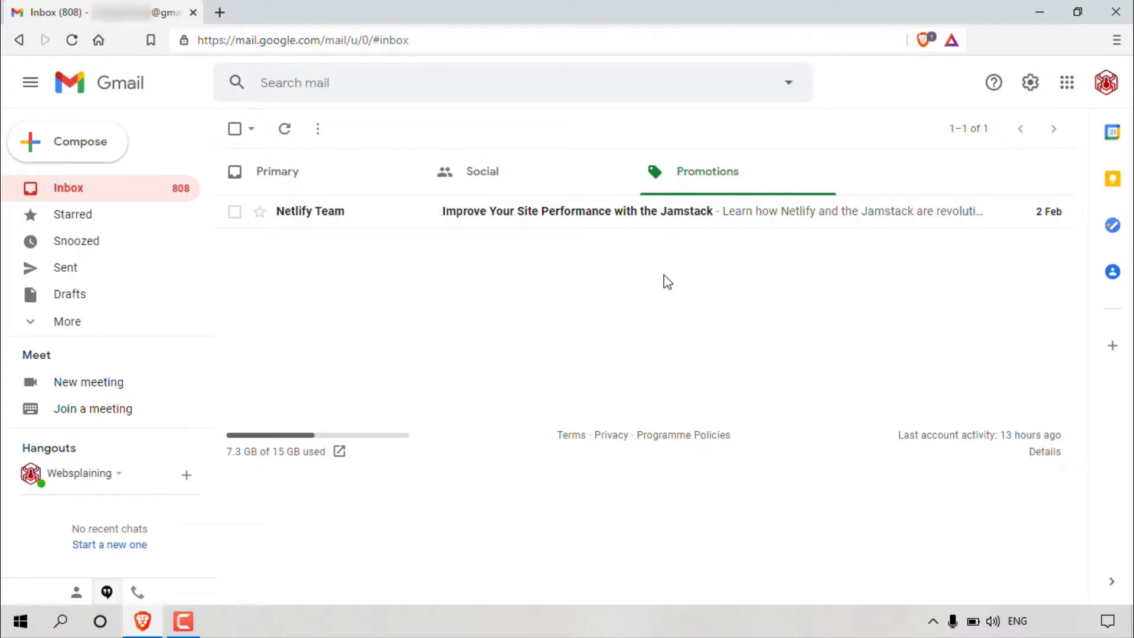
mouse_move(349, 241)
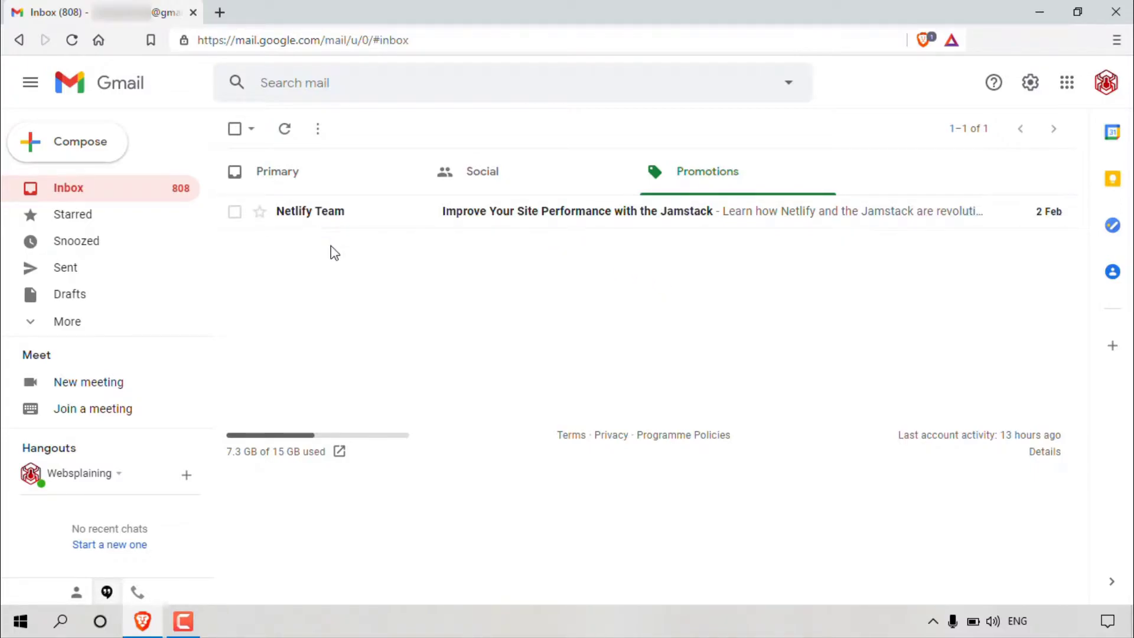
click(577, 211)
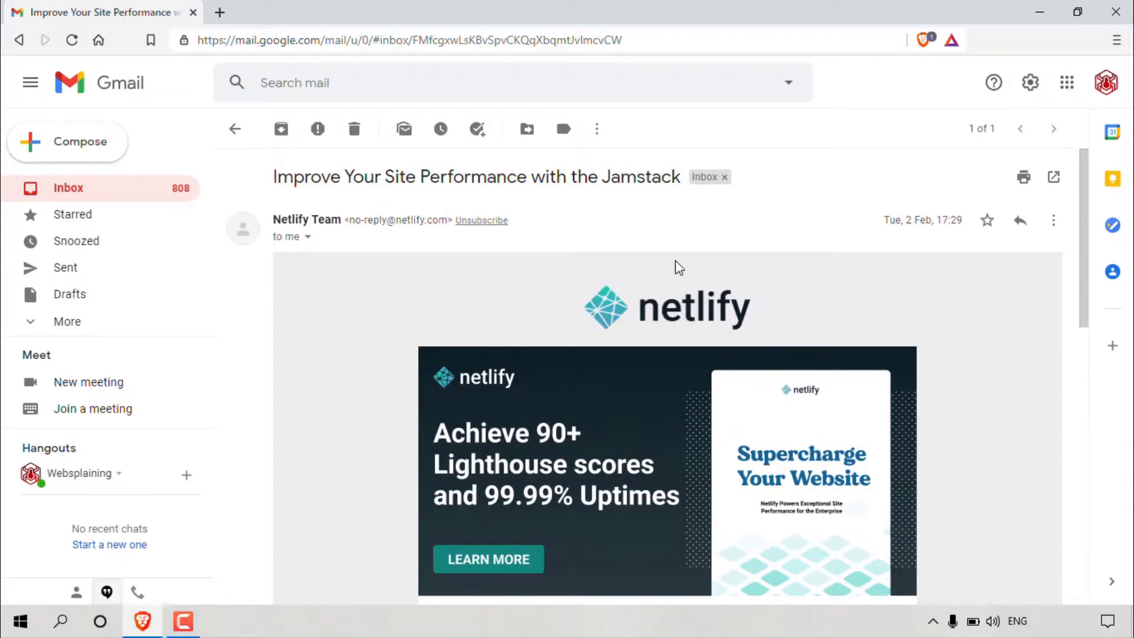
mouse_move(358, 244)
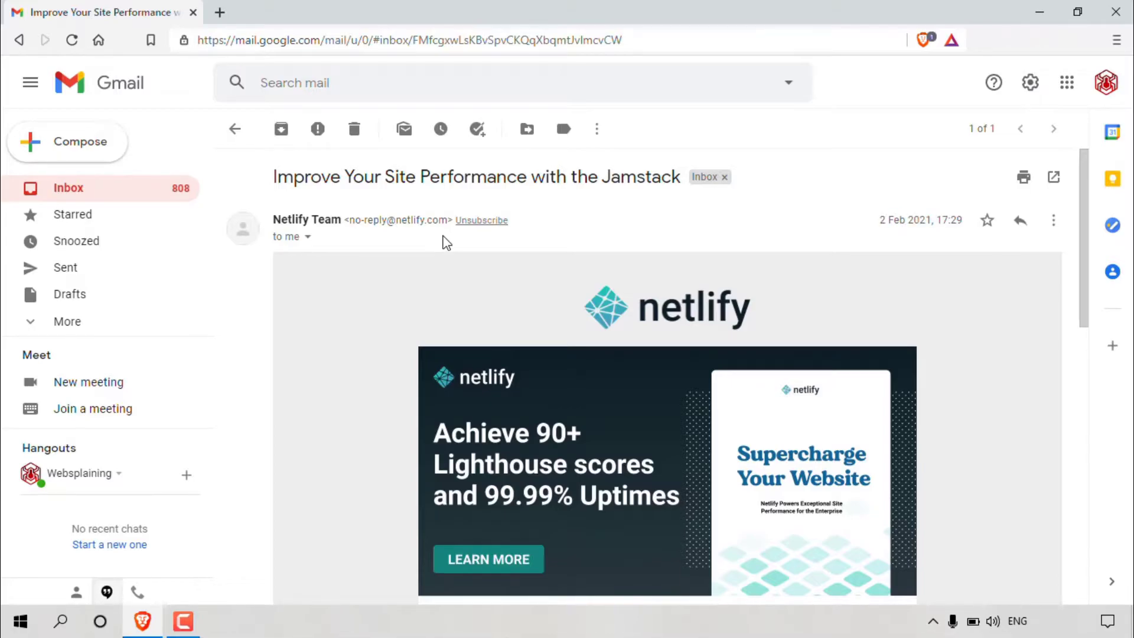
mouse_move(819, 232)
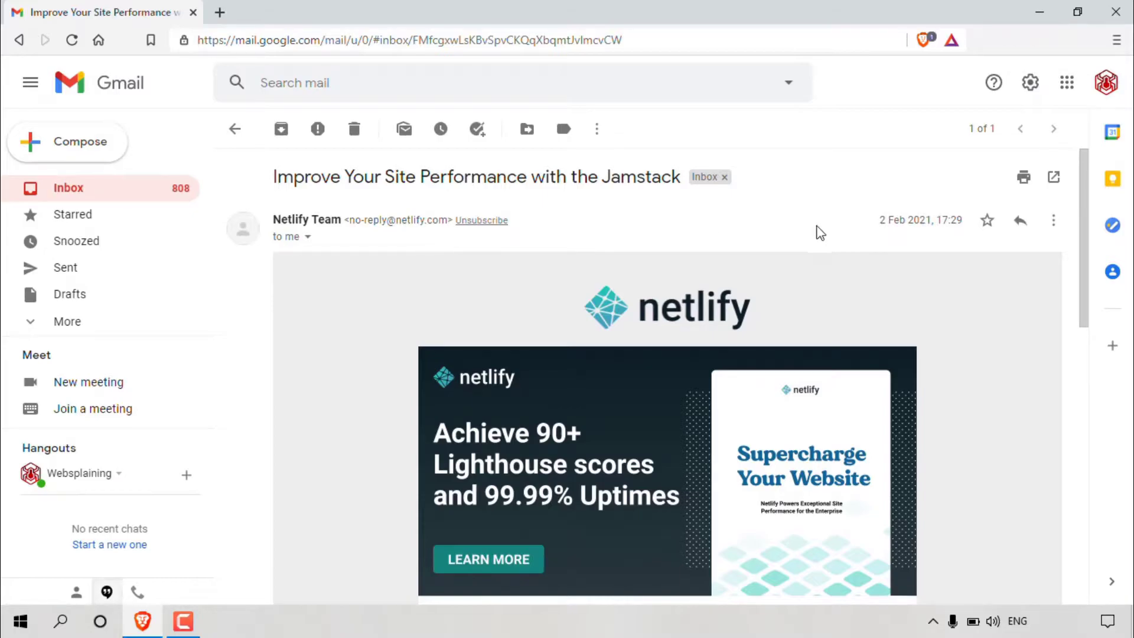
mouse_move(1053, 220)
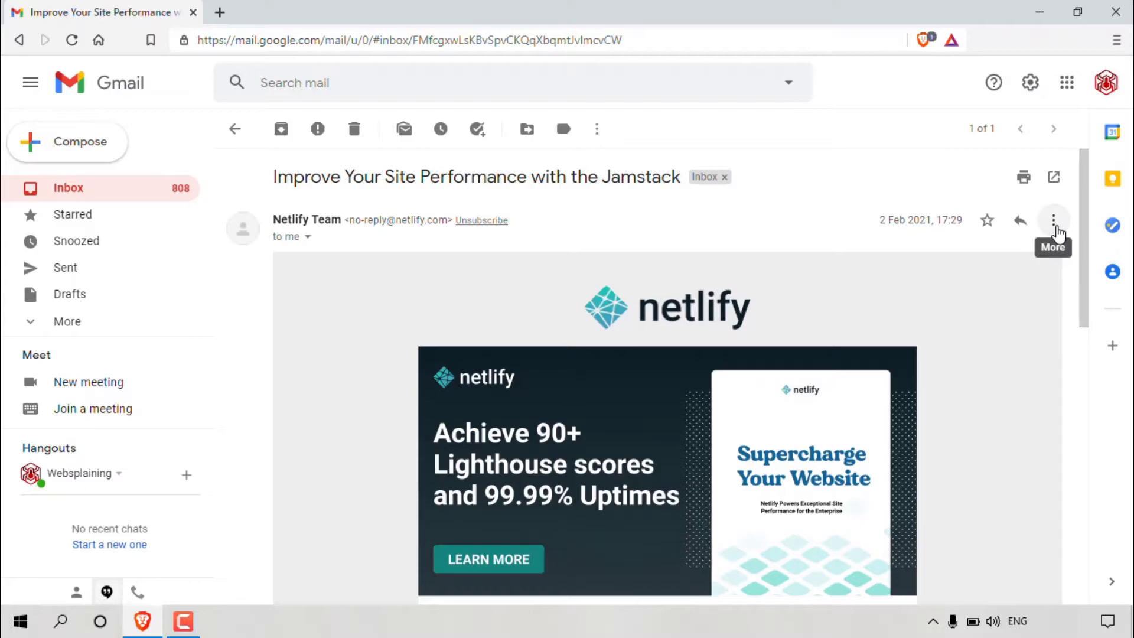
Step: Show the Netlify message's More menu with Reply, Forward, Print and Block options
click(1053, 219)
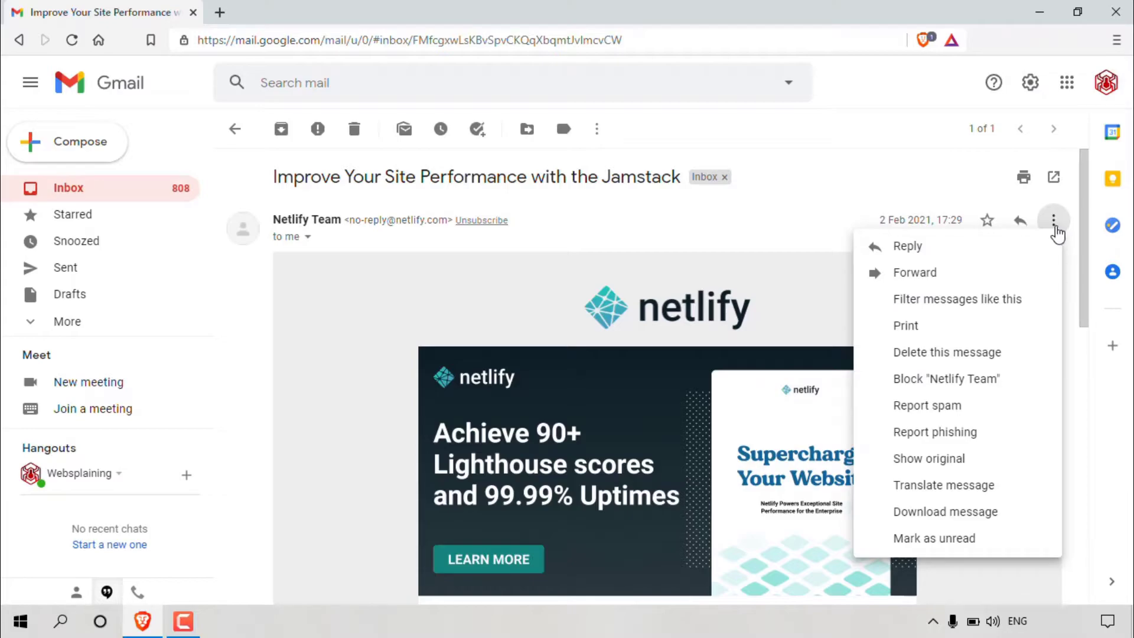
mouse_move(945, 378)
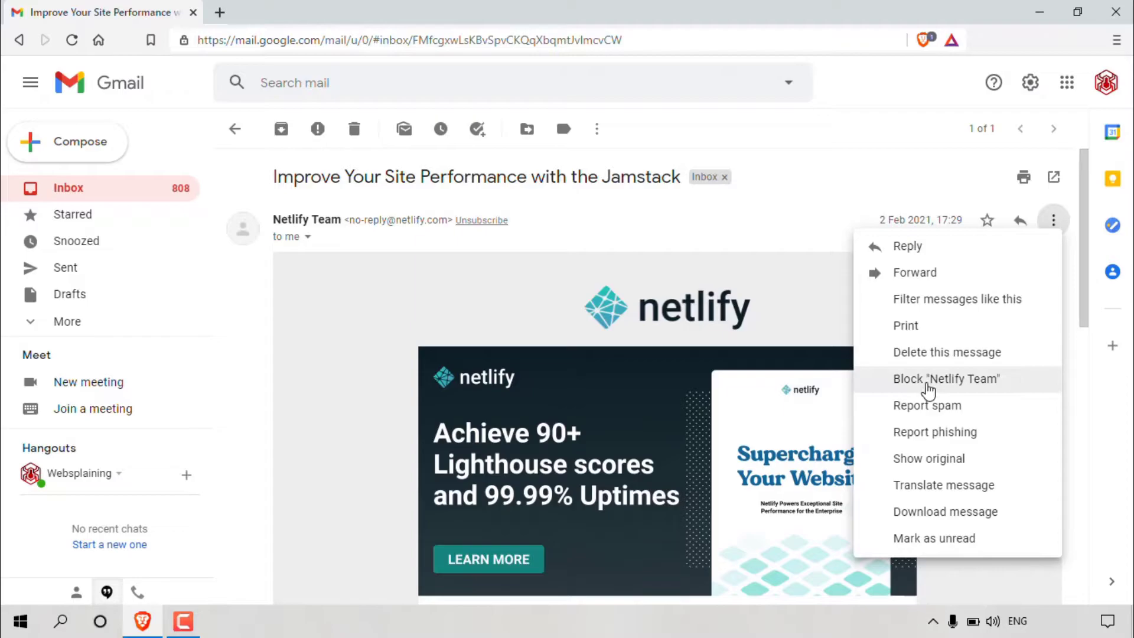
mouse_move(1008, 389)
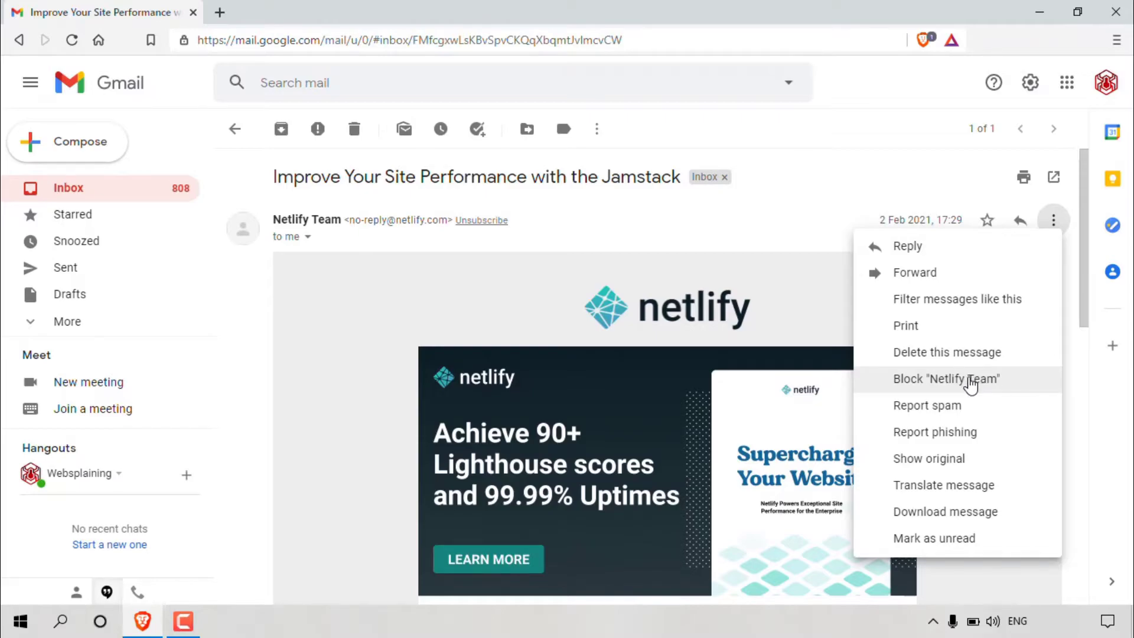
Step: Choose Block "Netlify Team" to bring up the spam-blocking confirmation
click(945, 378)
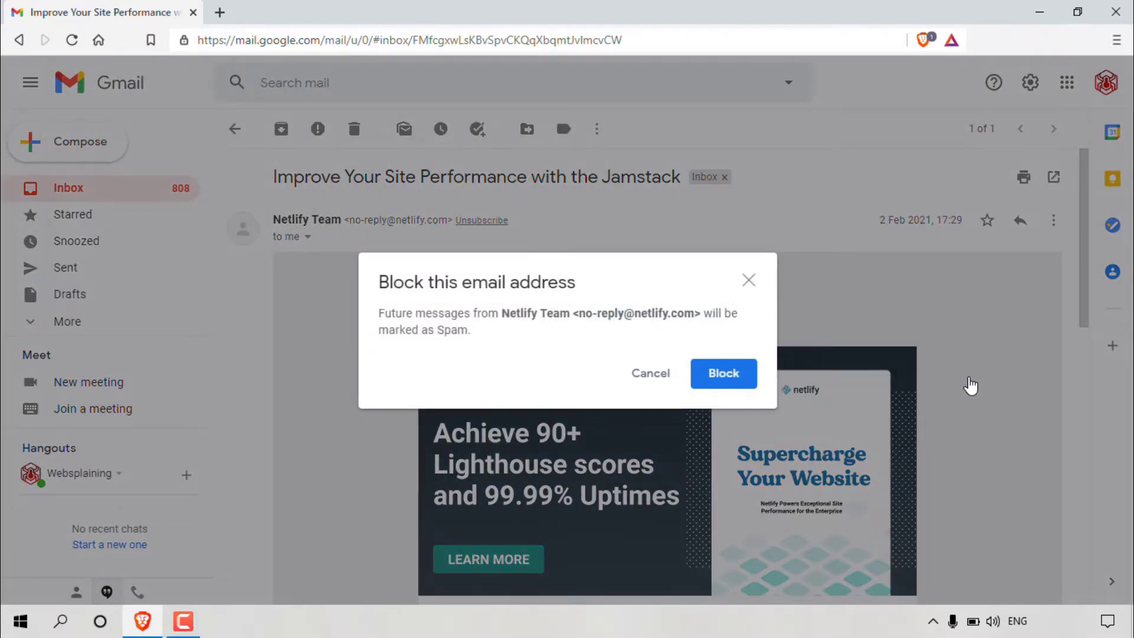
mouse_move(583, 296)
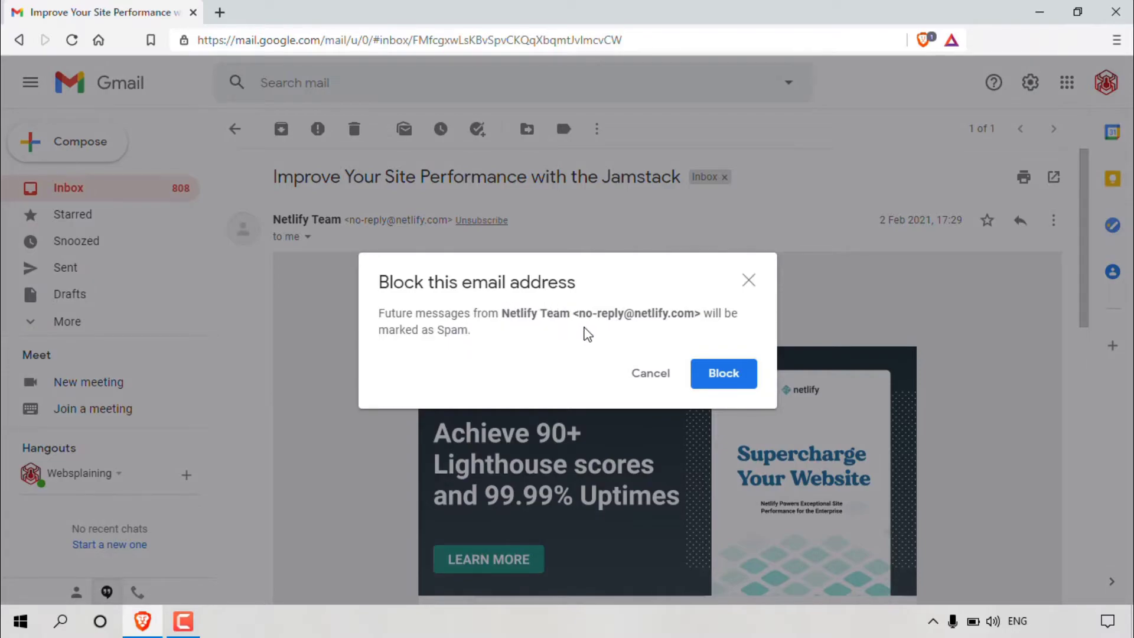
mouse_move(692, 334)
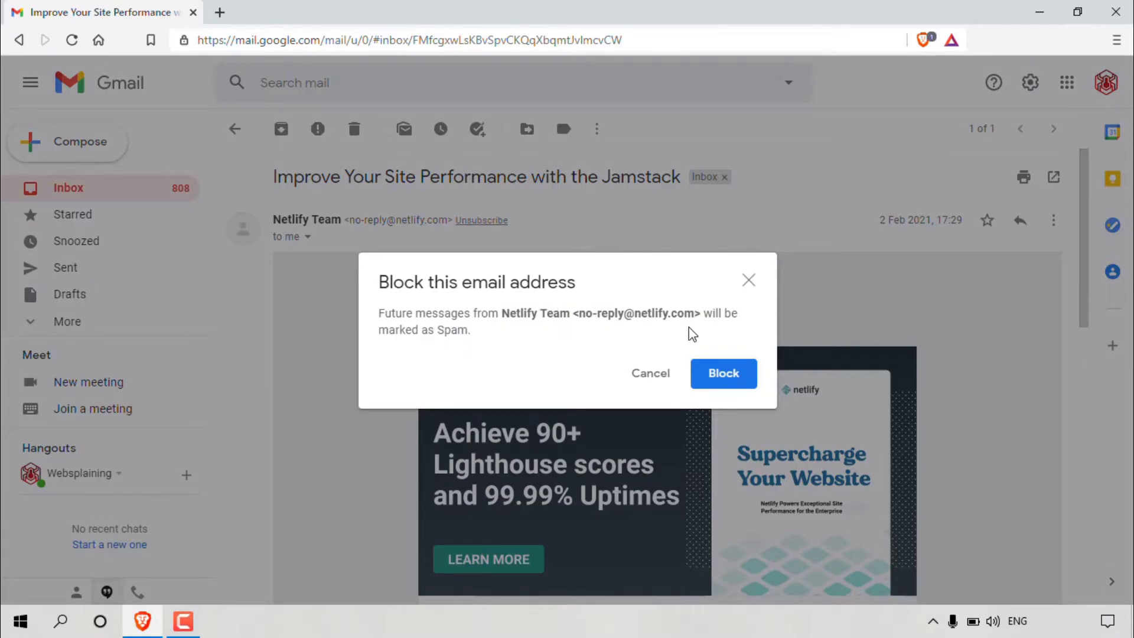
mouse_move(605, 384)
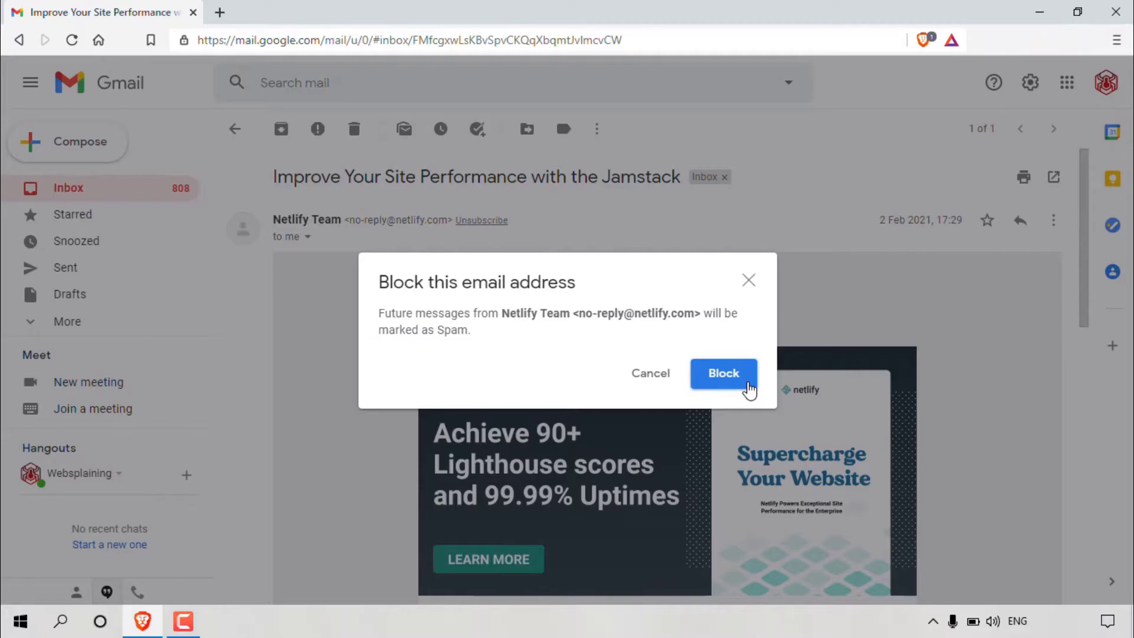
Step: Confirm blocking Netlify Team's address so future messages go to Spam
click(723, 374)
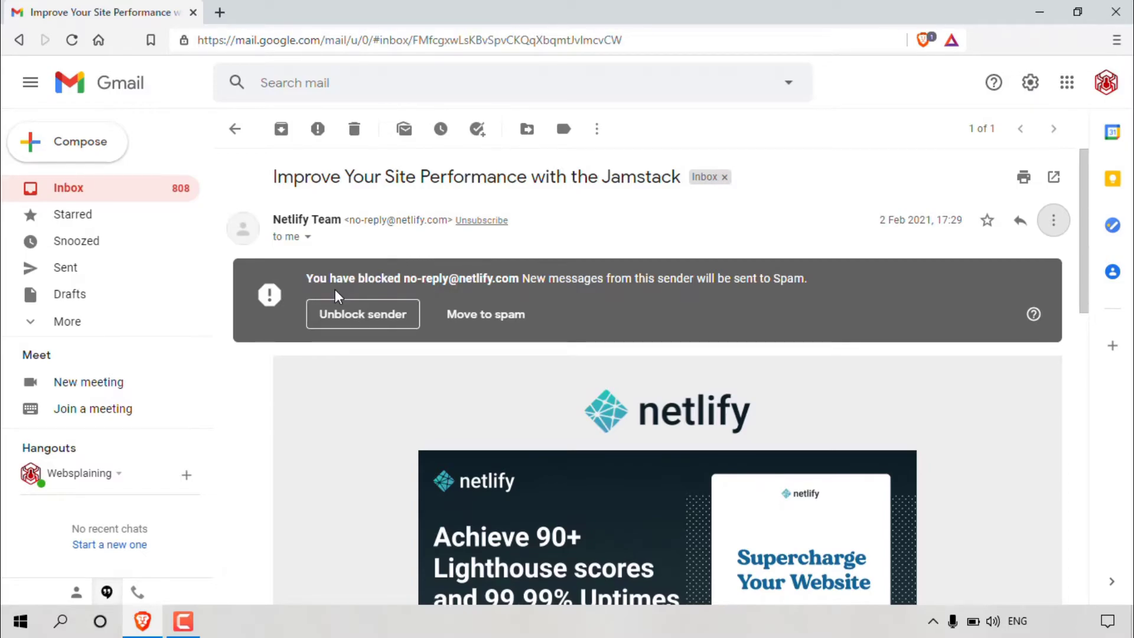
mouse_move(431, 300)
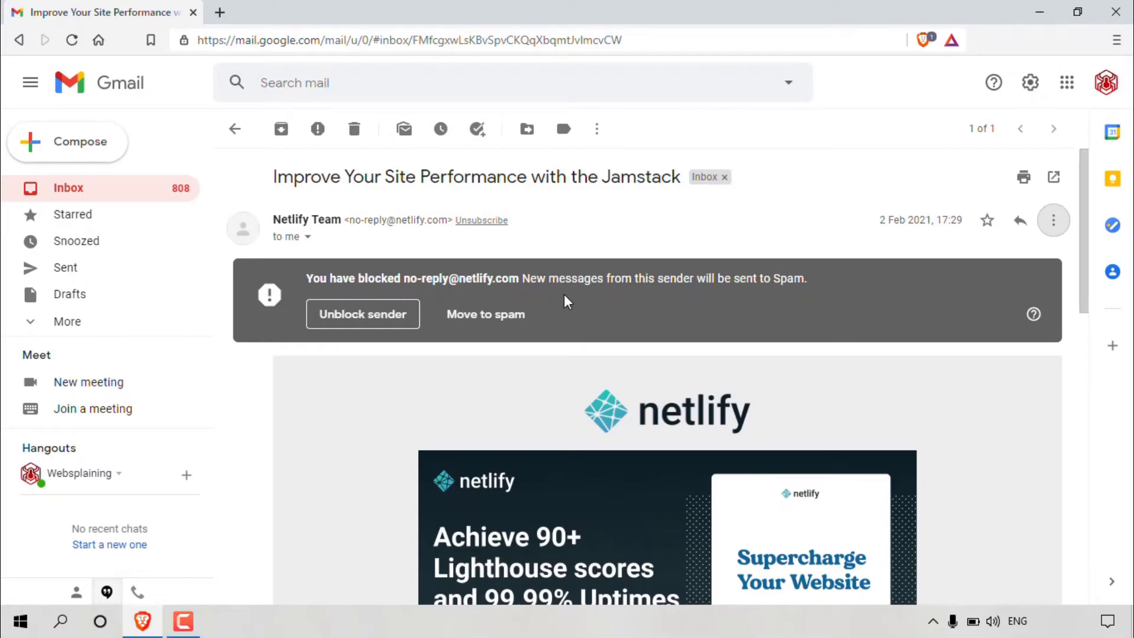
mouse_move(789, 295)
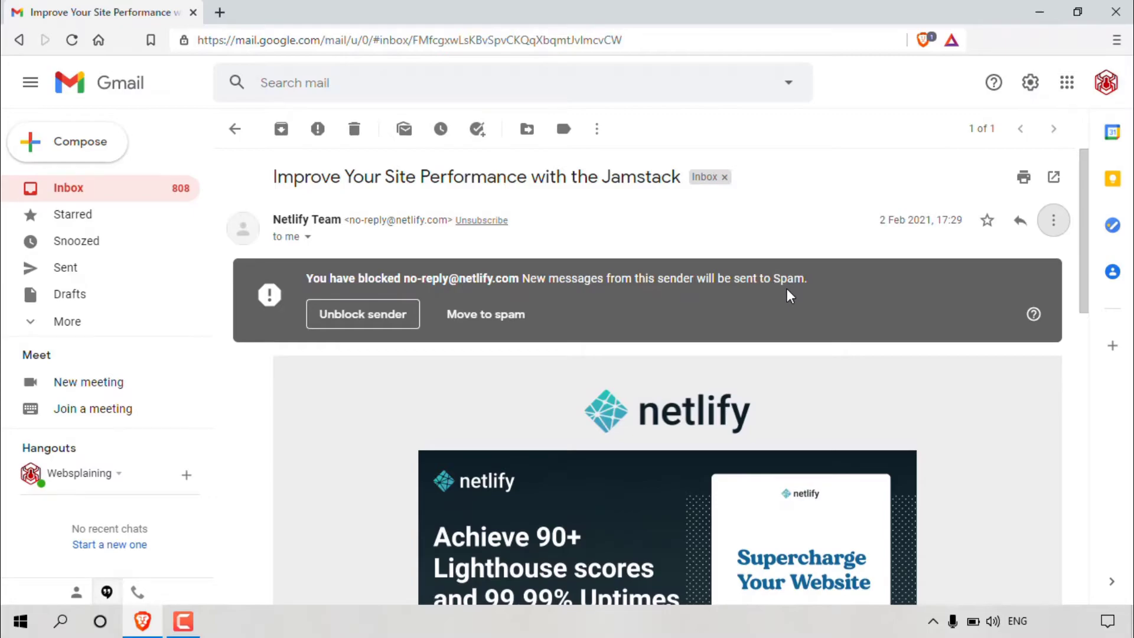
mouse_move(486, 314)
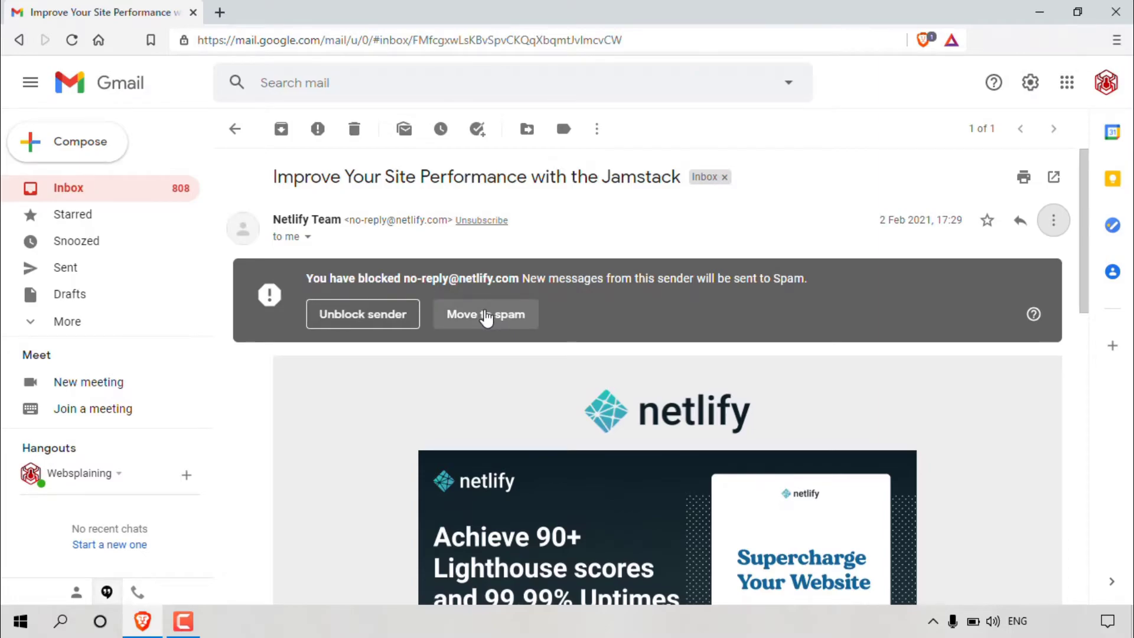
mouse_move(485, 329)
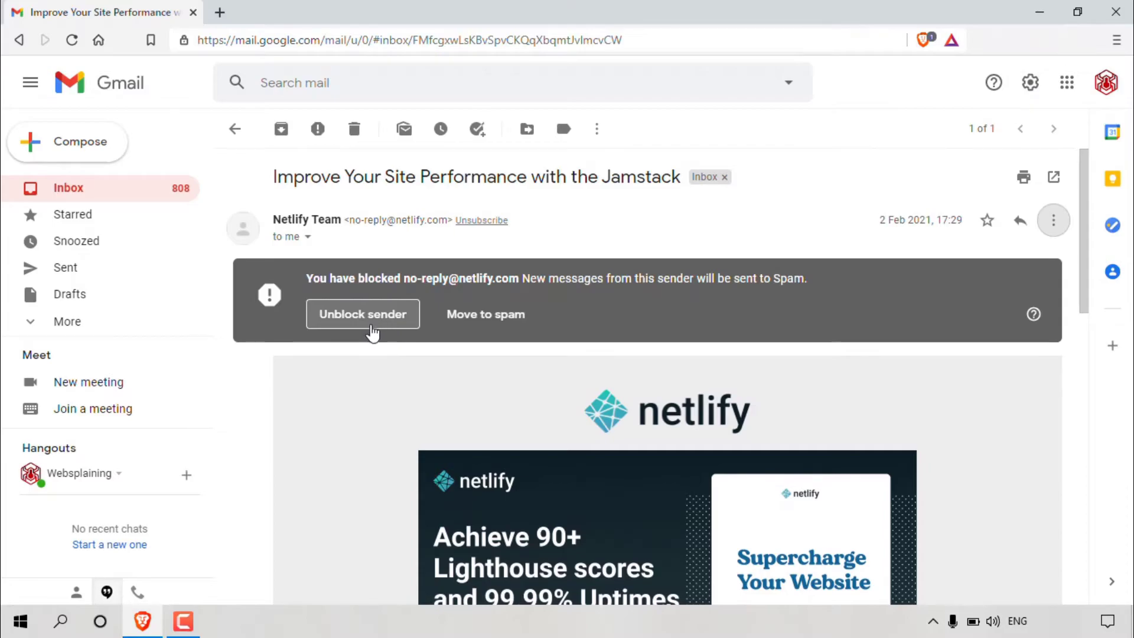
mouse_move(374, 329)
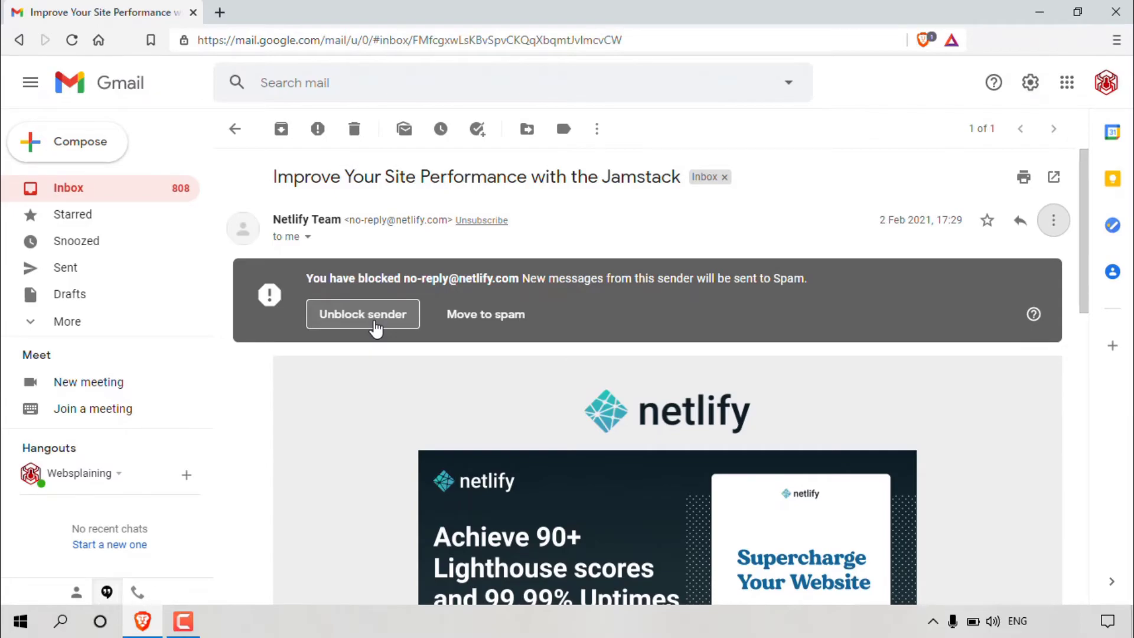
Step: Unblock the Netlify Team sender from the banner and confirm in the dialog
click(362, 313)
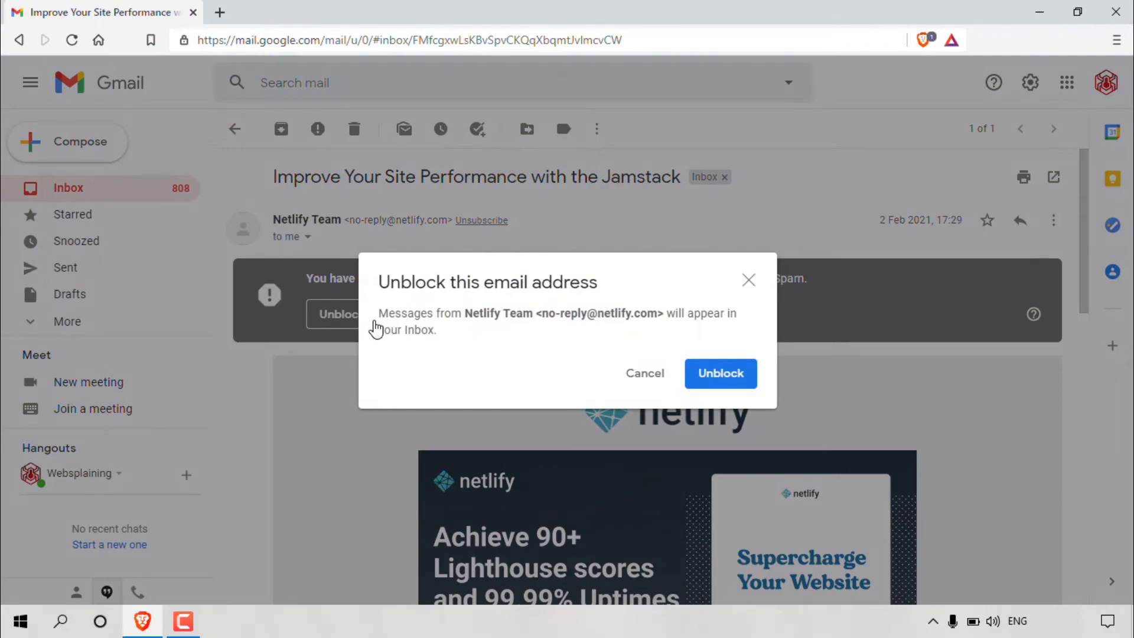
mouse_move(423, 309)
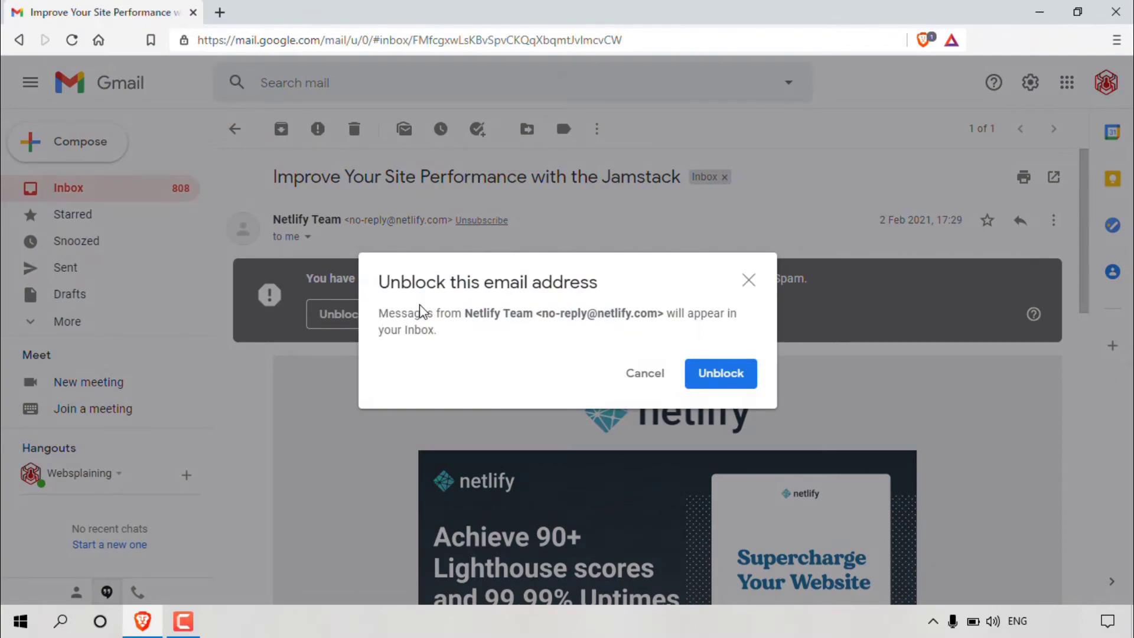
mouse_move(476, 336)
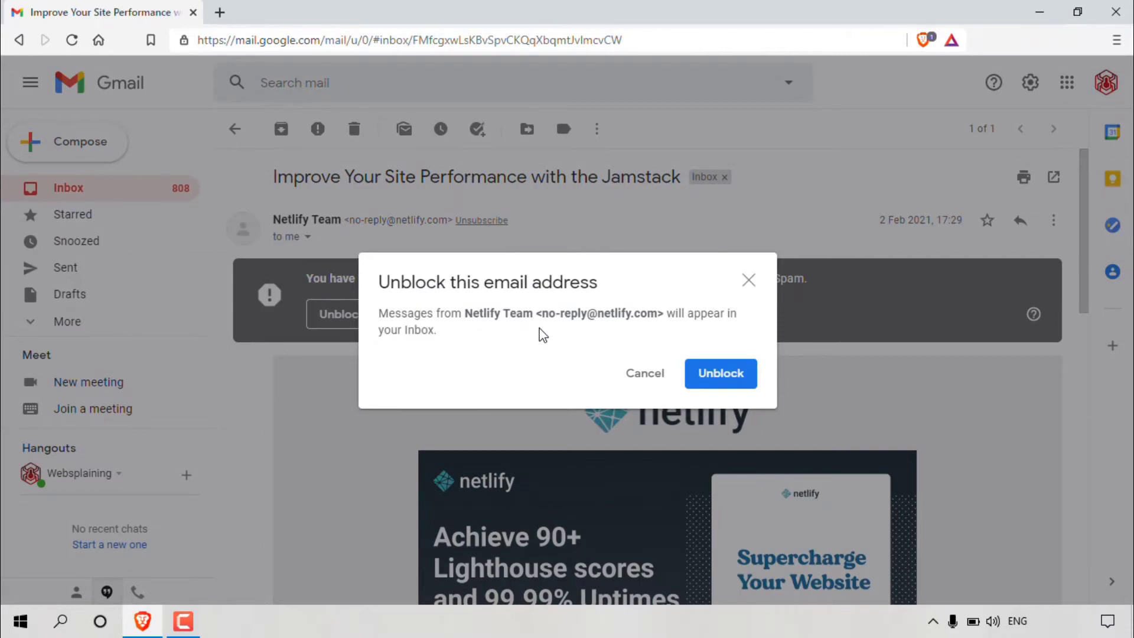
mouse_move(687, 331)
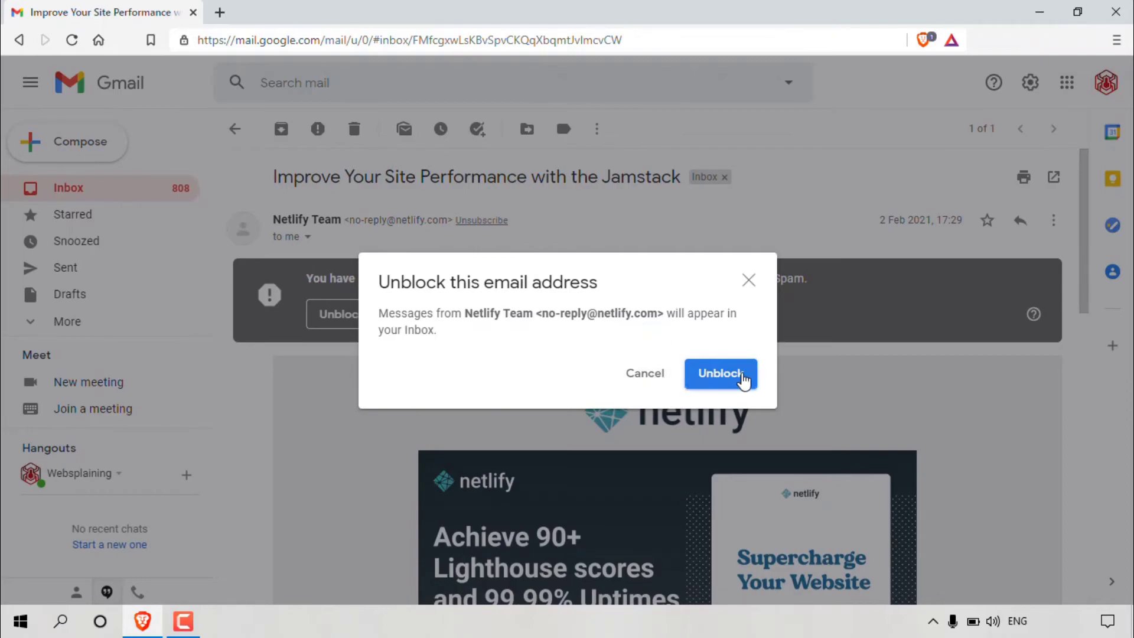
mouse_move(745, 383)
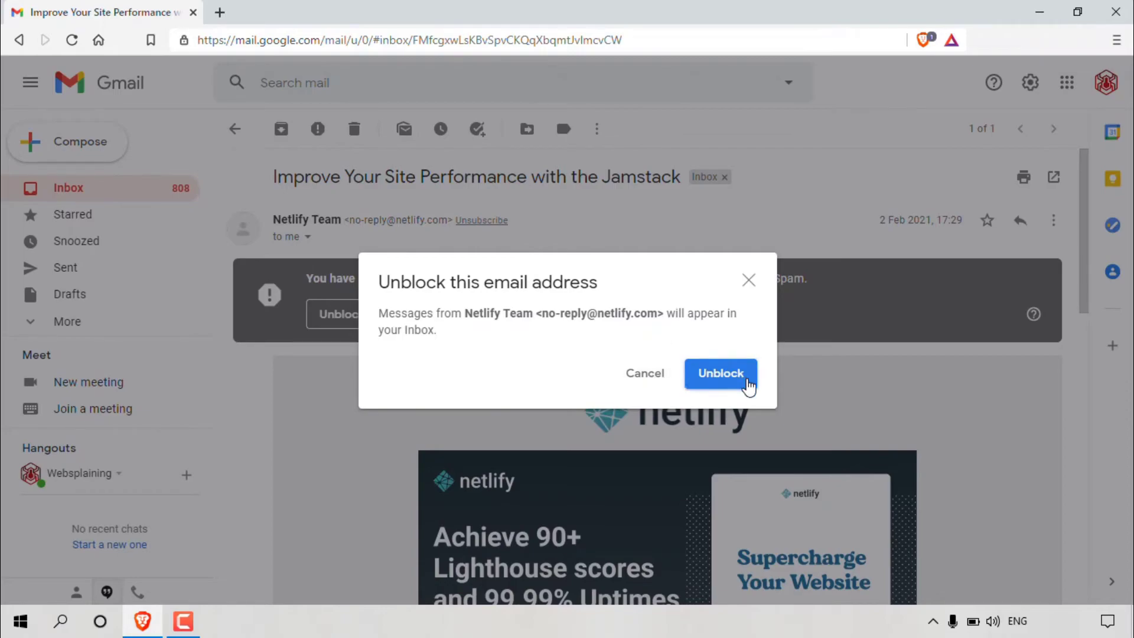
click(721, 373)
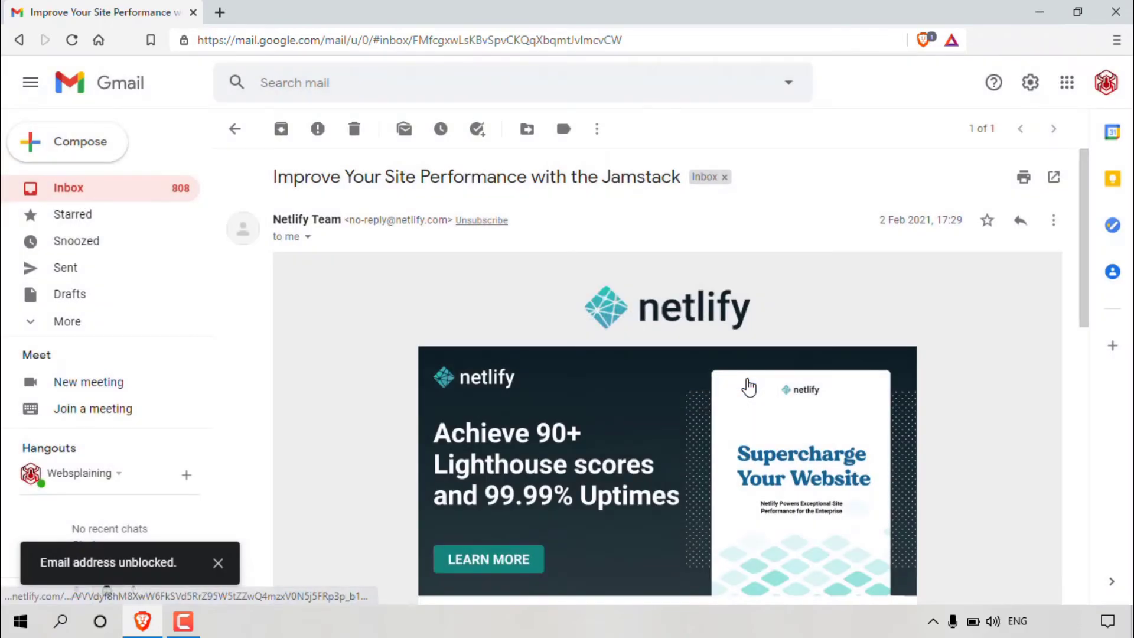